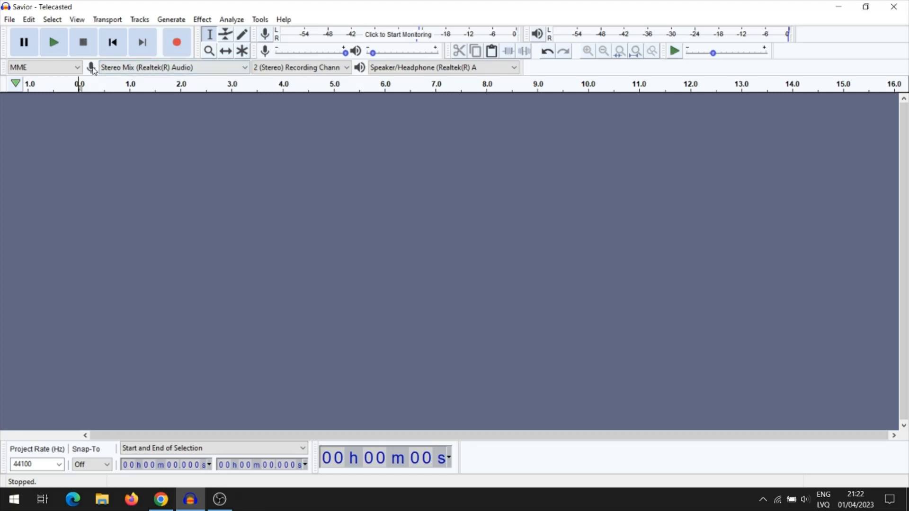
# Choose Microphone (Realtek(R) Audio) as the recording device in the Device Toolbar.
pyautogui.click(173, 68)
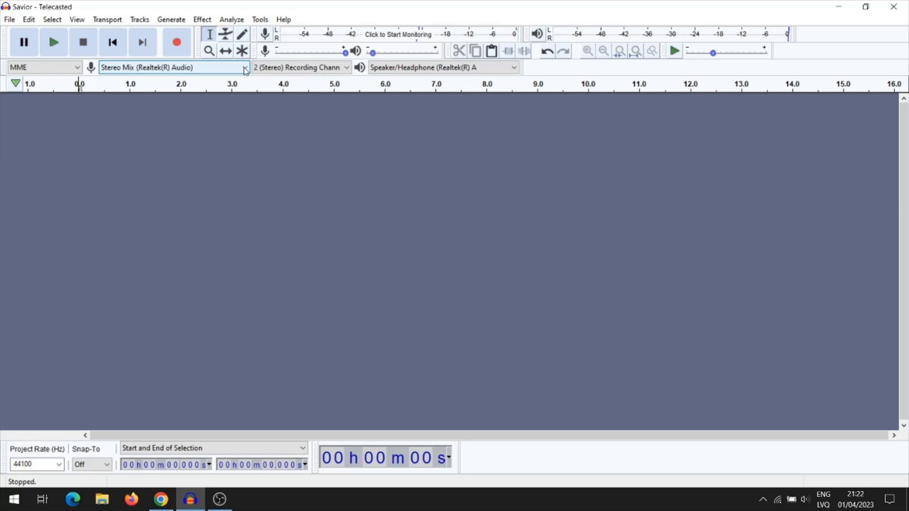
pyautogui.click(243, 67)
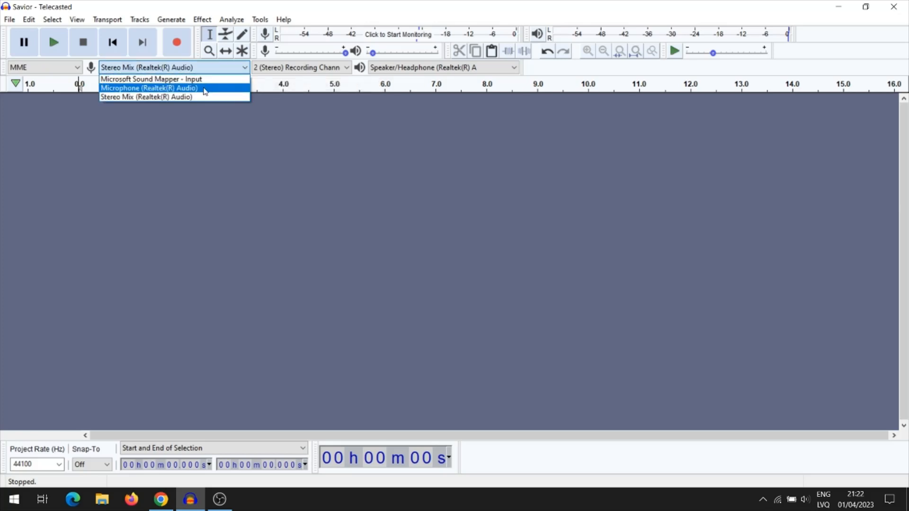
pyautogui.click(149, 87)
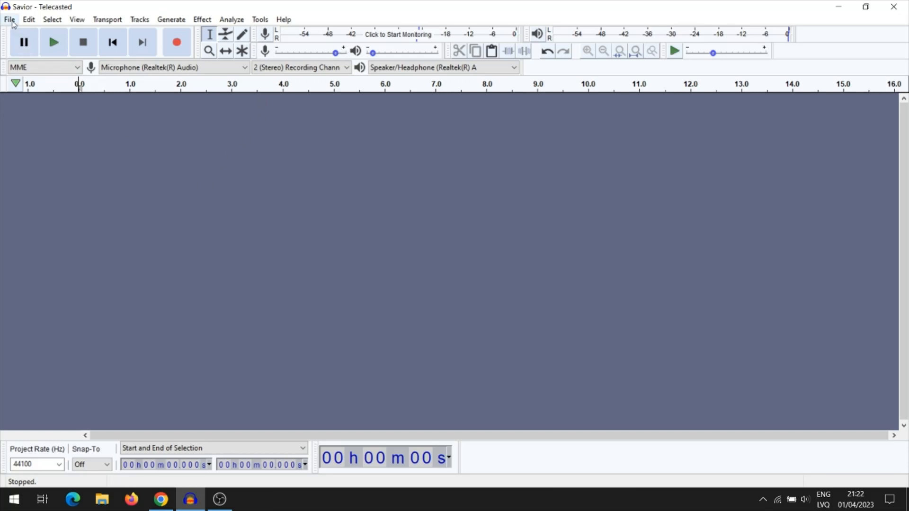
# Load the Savior - Telecasted file from the HowTo folder as a stereo track.
pyautogui.click(9, 19)
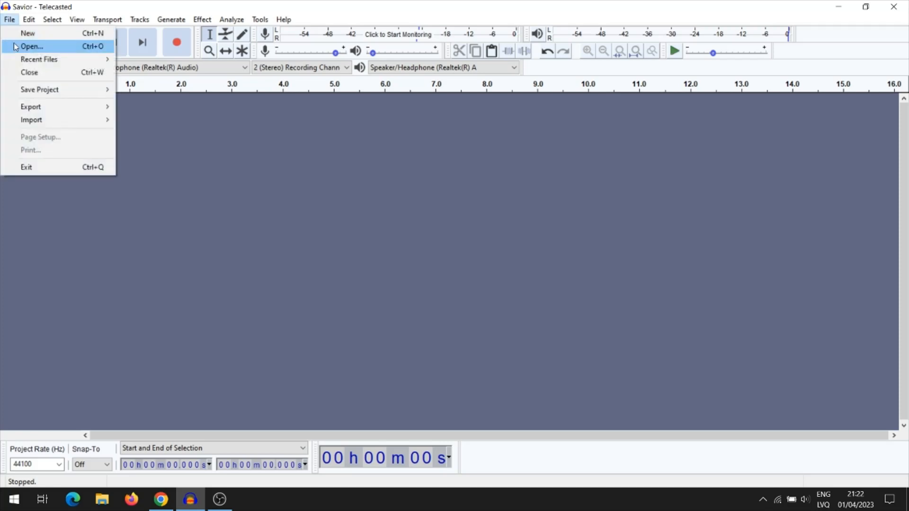
pyautogui.click(31, 46)
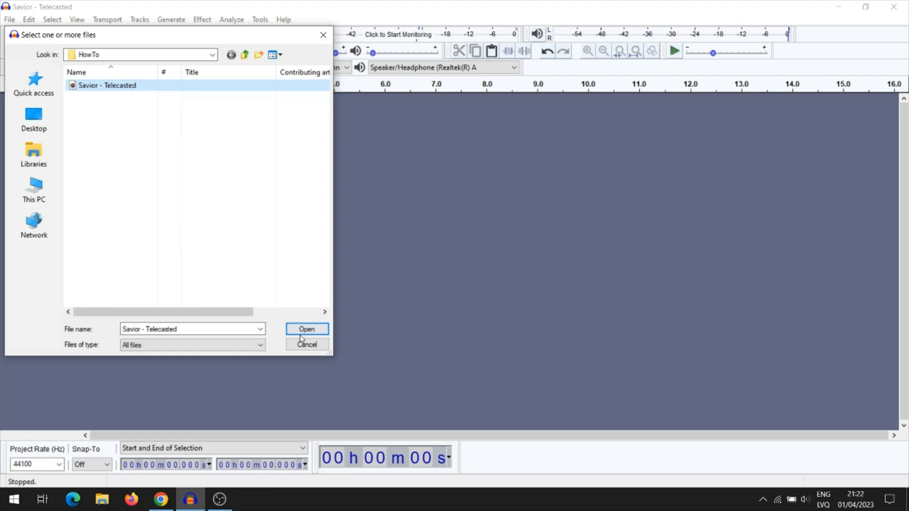
pyautogui.click(306, 329)
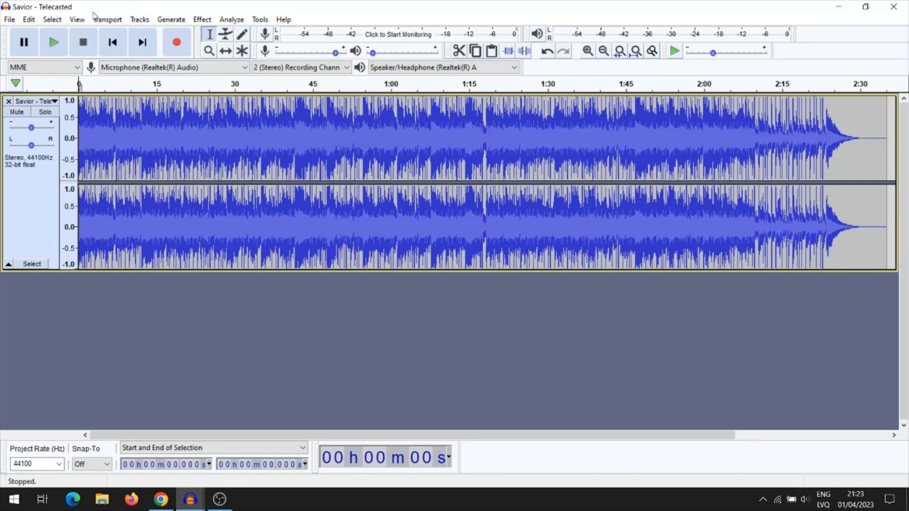
# Add a new empty stereo track below the music track.
pyautogui.click(138, 19)
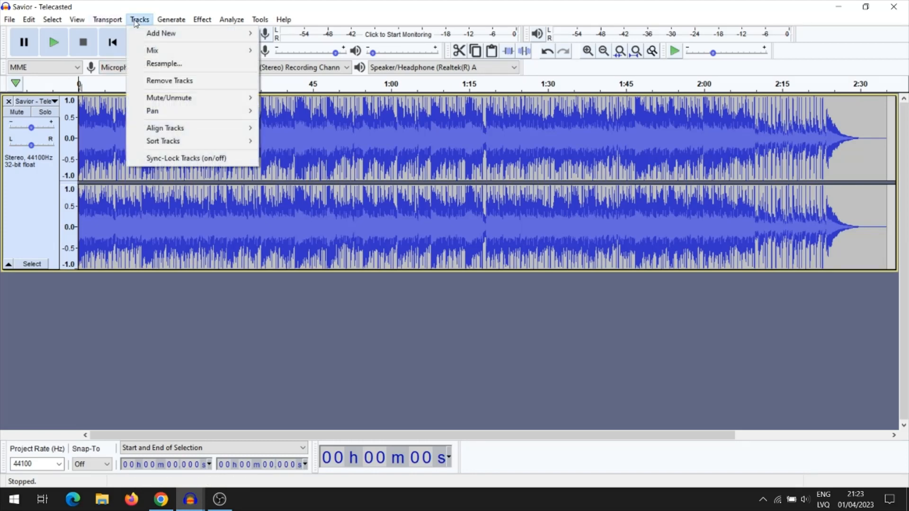
pyautogui.moveTo(161, 33)
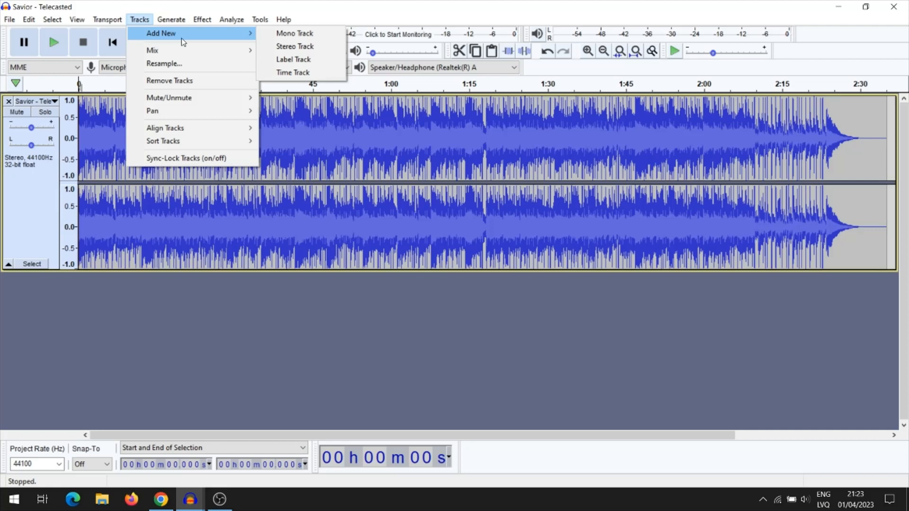
pyautogui.moveTo(307, 47)
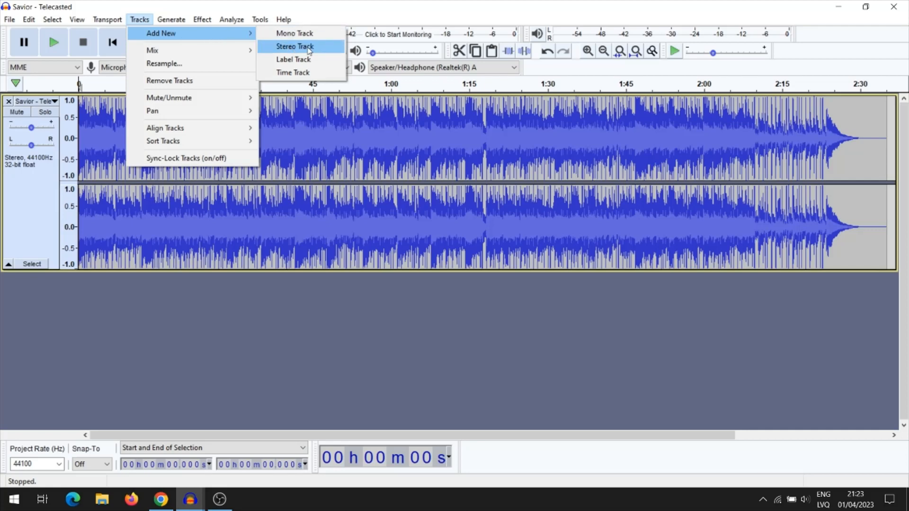
pyautogui.click(295, 47)
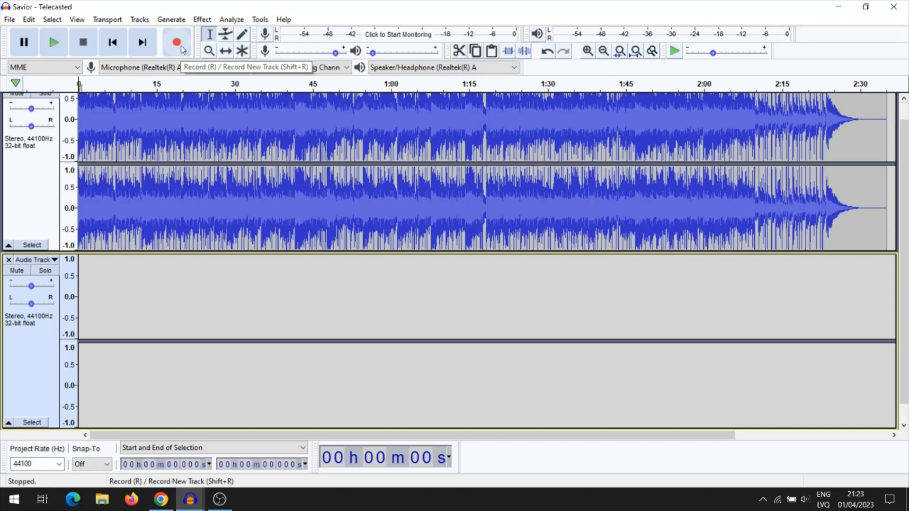
# Record a short voice clip from the microphone into the new track, then stop.
pyautogui.click(177, 41)
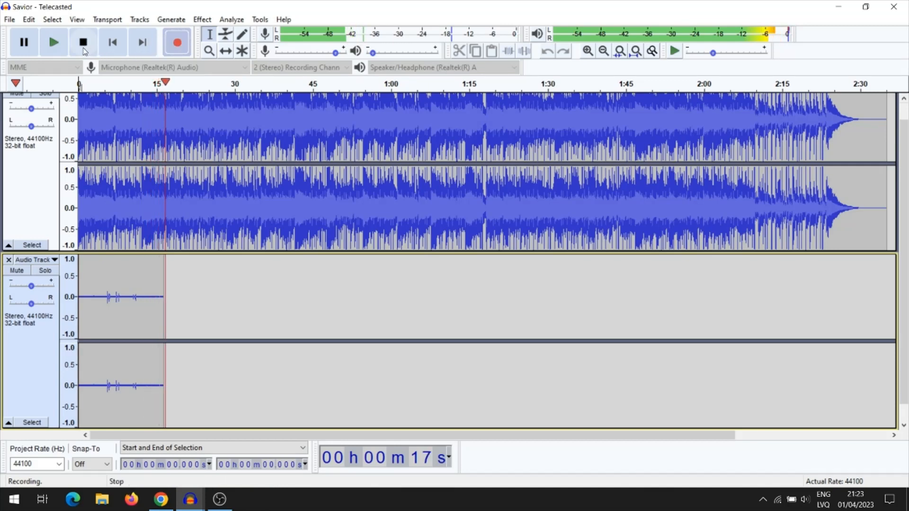
pyautogui.click(83, 42)
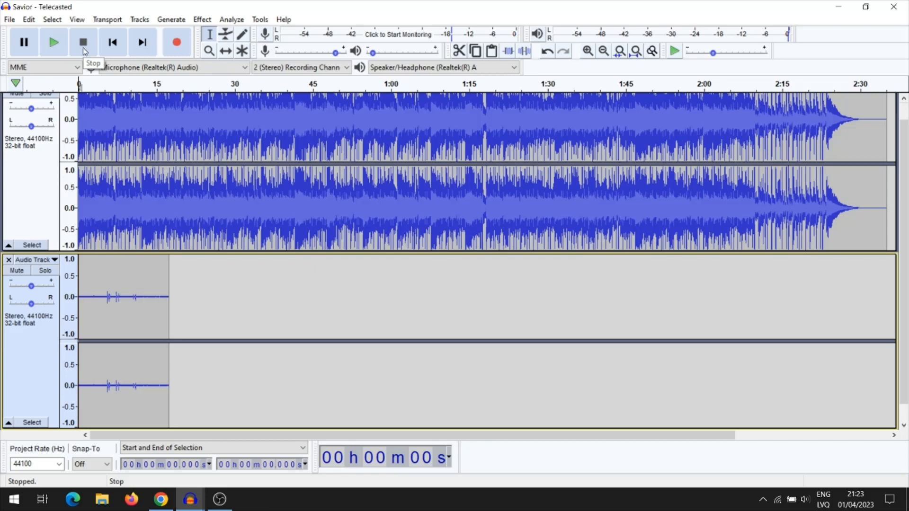
pyautogui.moveTo(99, 55)
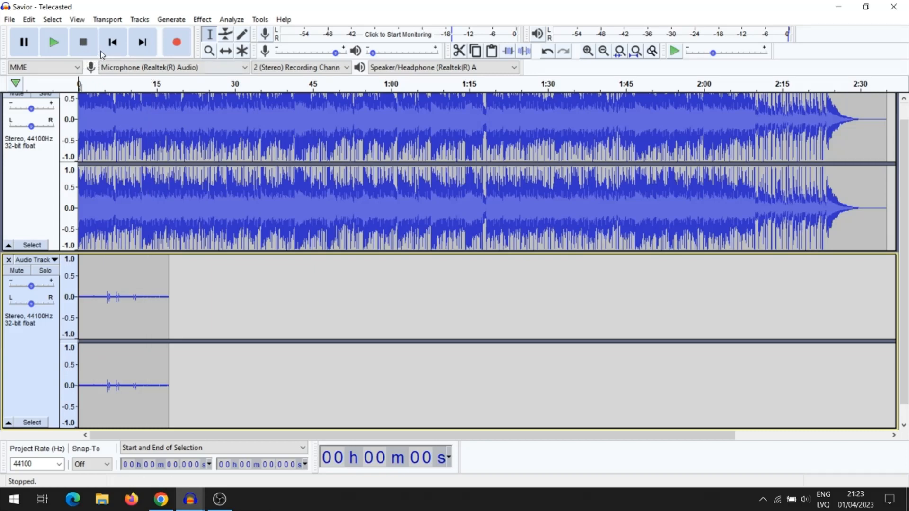